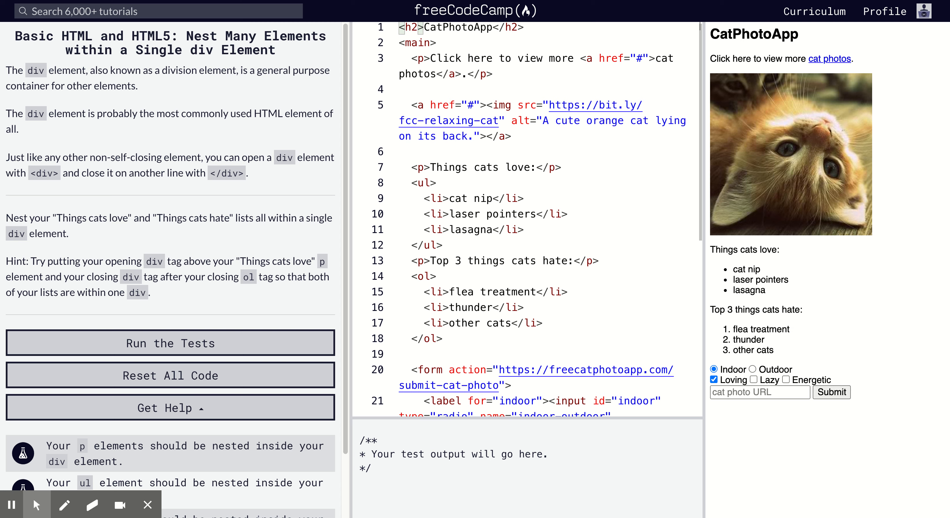
mouse_move(794, 298)
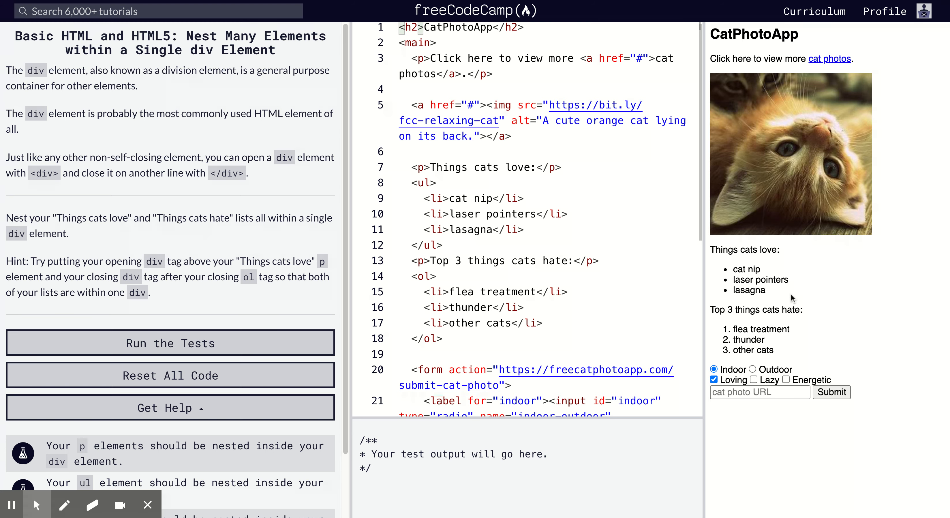
mouse_move(733, 161)
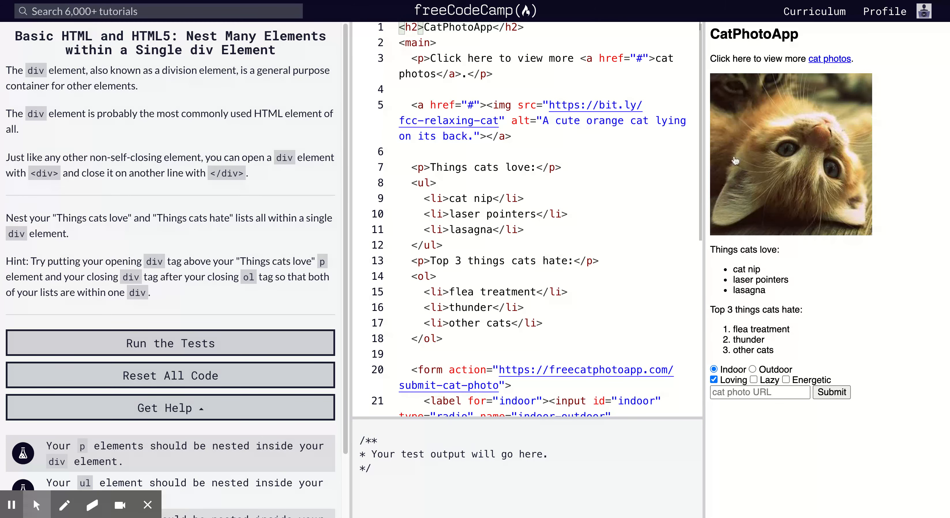
mouse_move(808, 40)
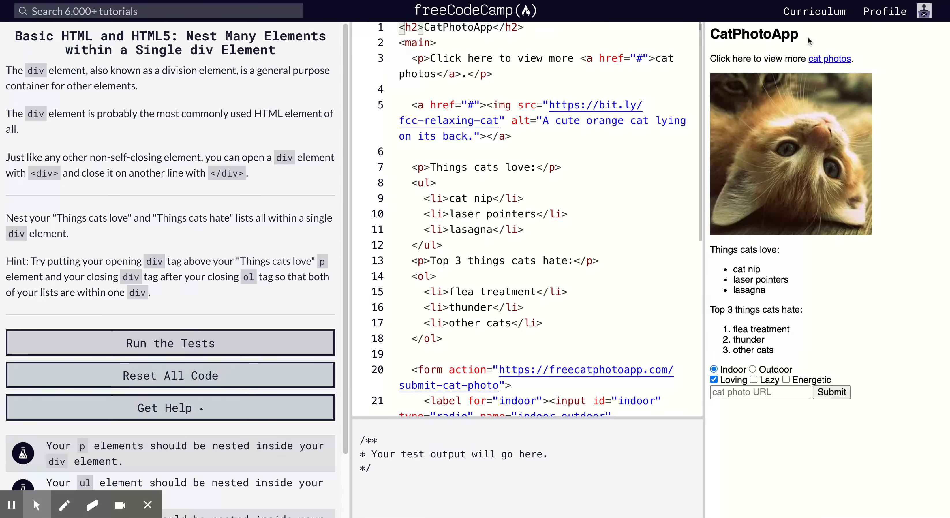
mouse_move(800, 207)
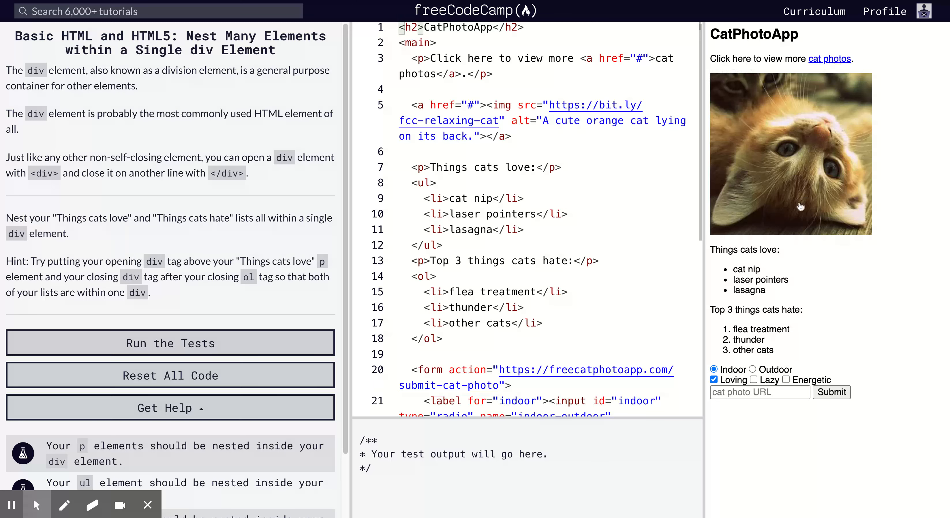
mouse_move(732, 263)
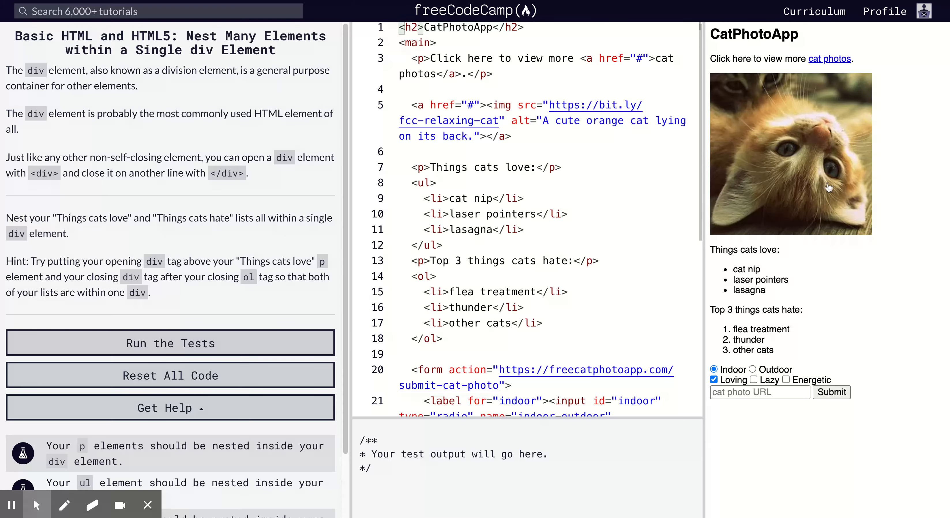
mouse_move(792, 288)
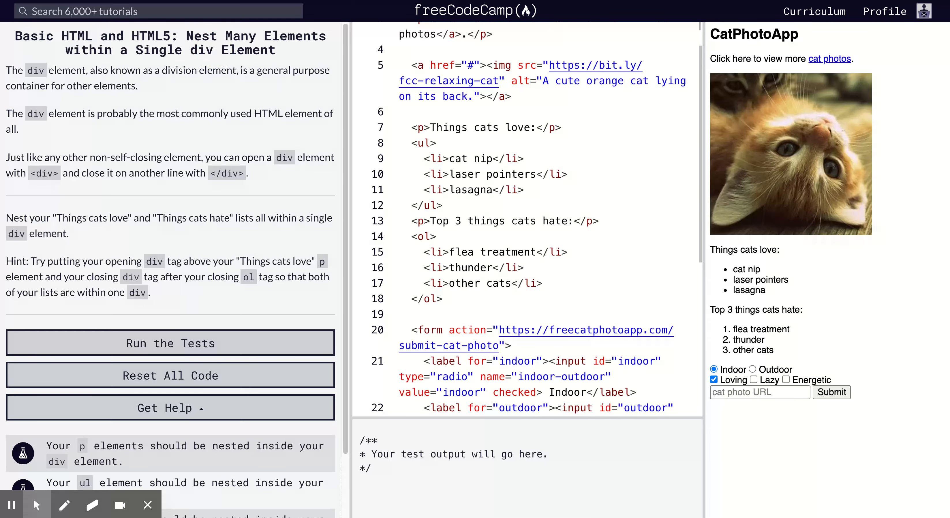
mouse_move(350, 174)
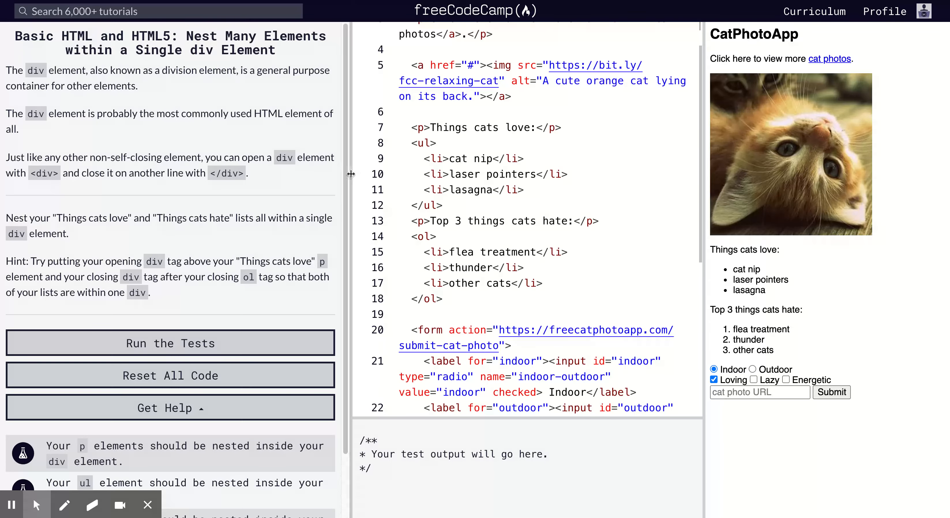
Scroll through the editor and briefly select the form code before returning to the lists
scroll("down", 3)
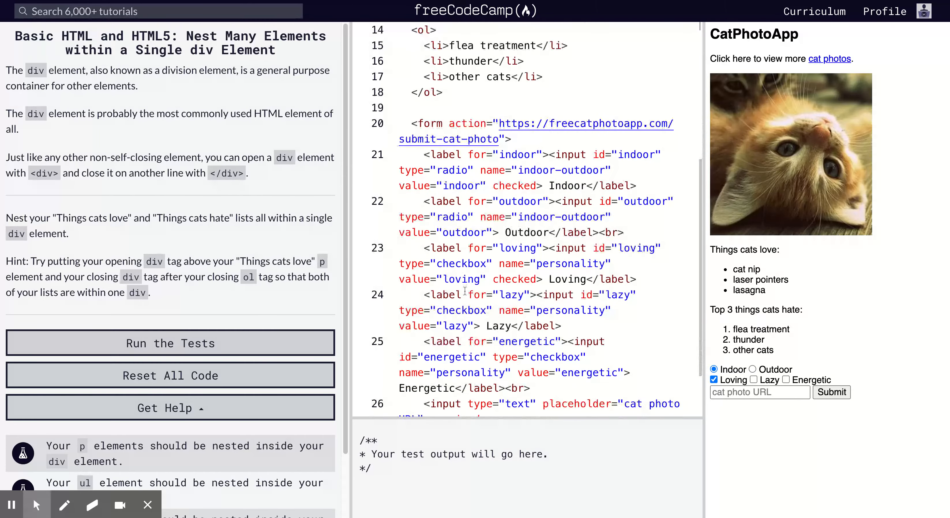
scroll("down", 3)
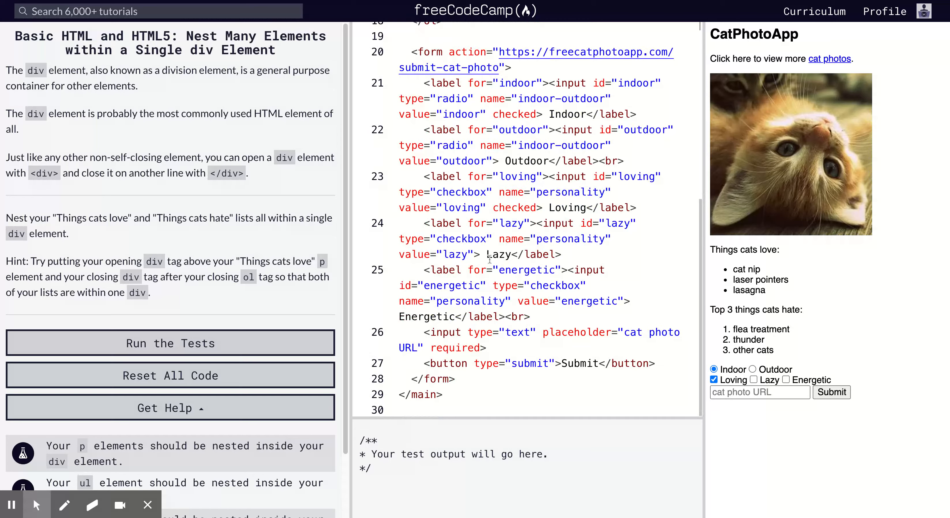
left_click_drag(411, 52, 453, 269)
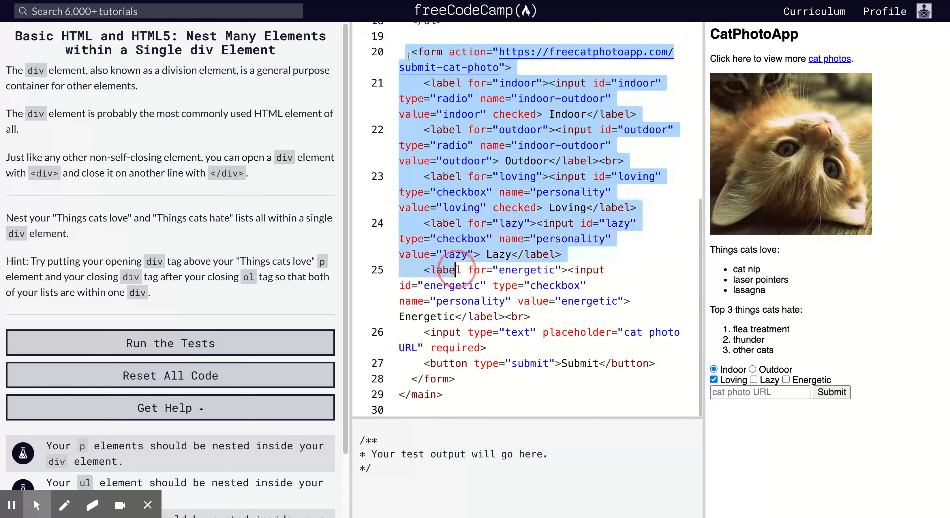
left_click(454, 378)
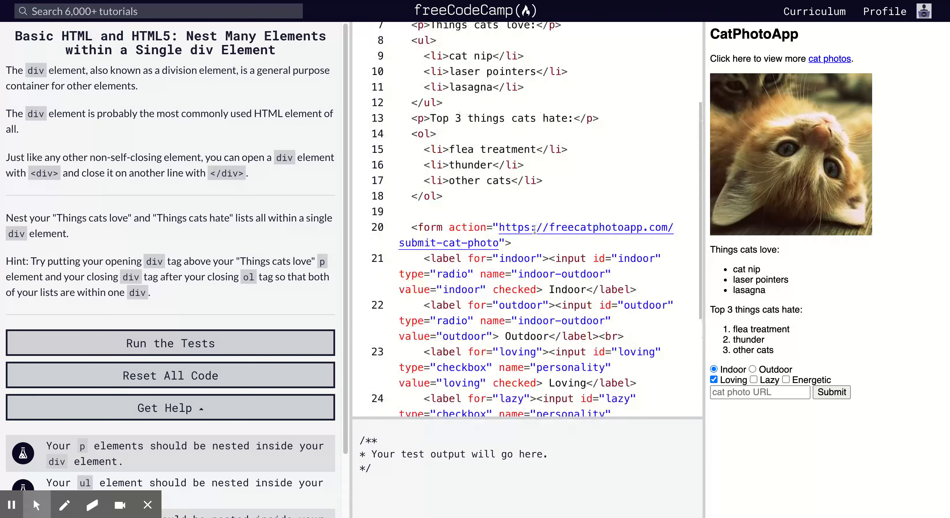
scroll("up", 3)
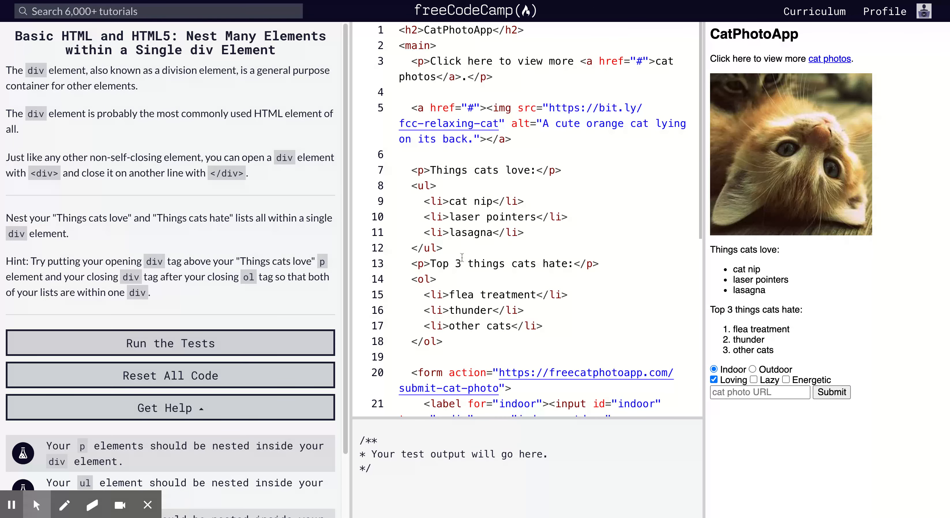
mouse_move(480, 249)
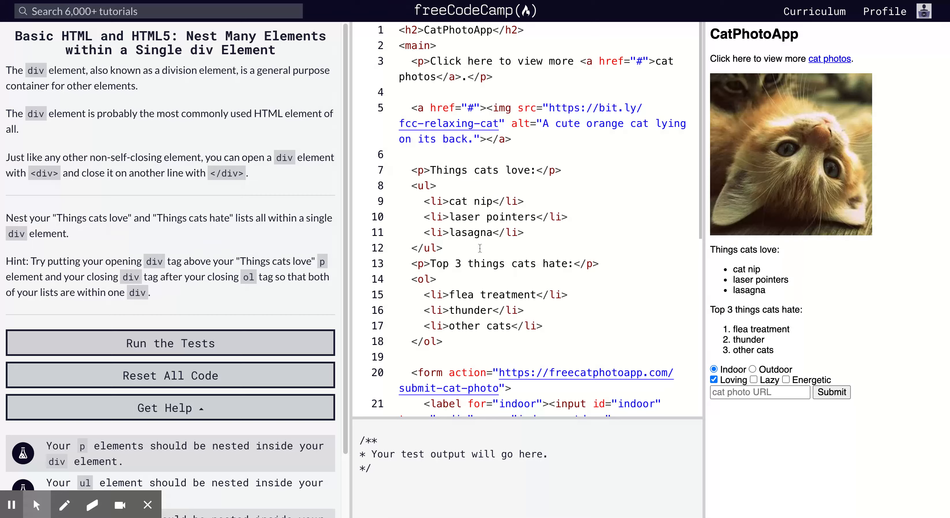
mouse_move(490, 274)
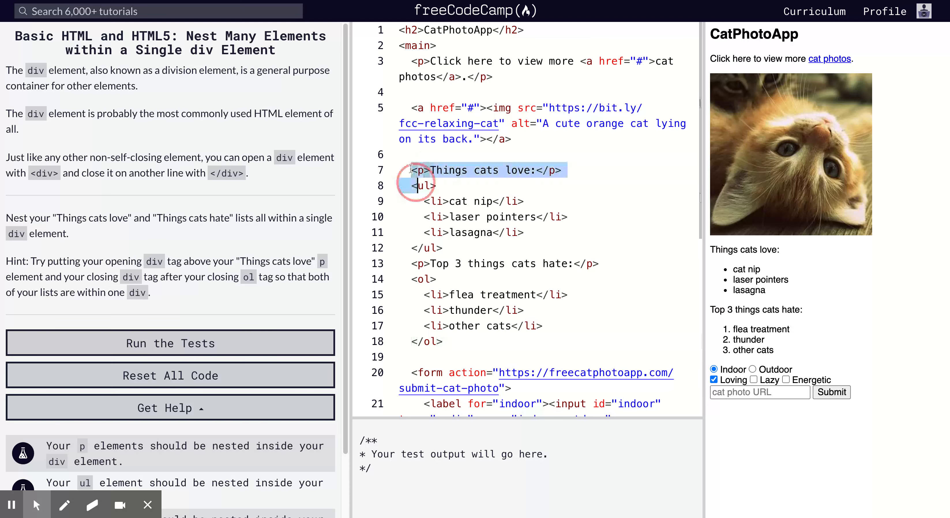
Wrap the Things cats love and Things cats hate lists (lines 7–18) in a single <div>...</div>
left_click_drag(411, 170, 443, 341)
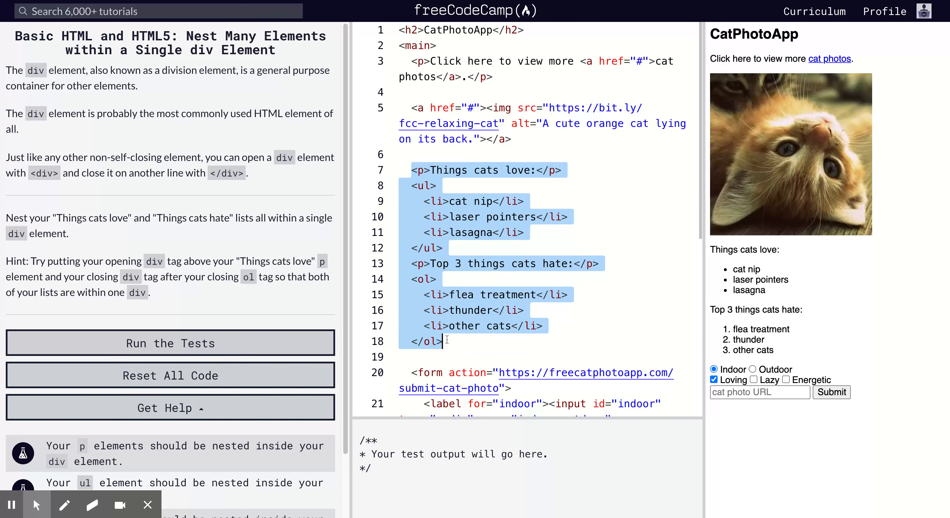
type("<div>")
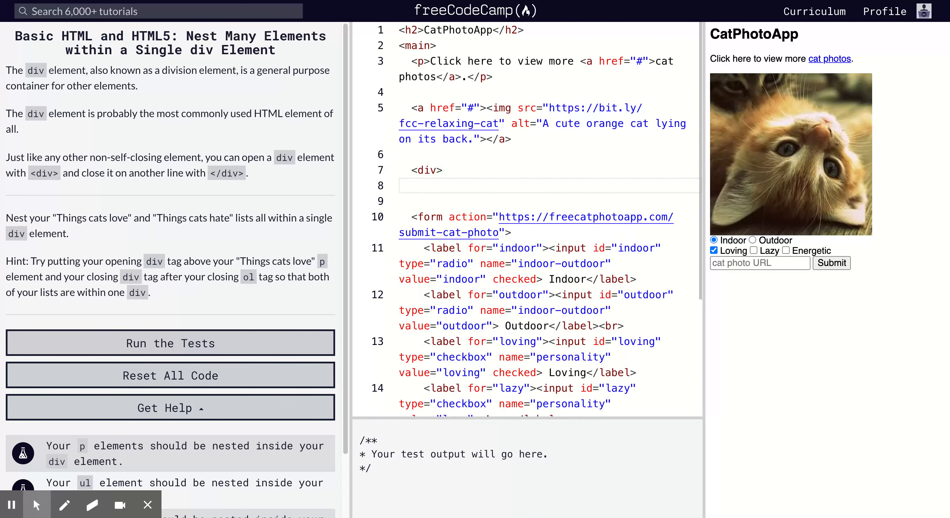
type("</div")
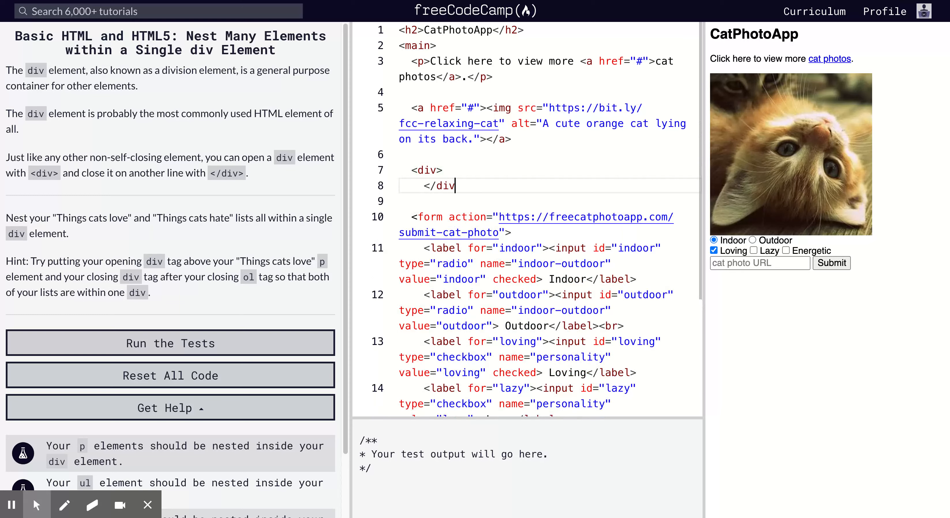
type(">")
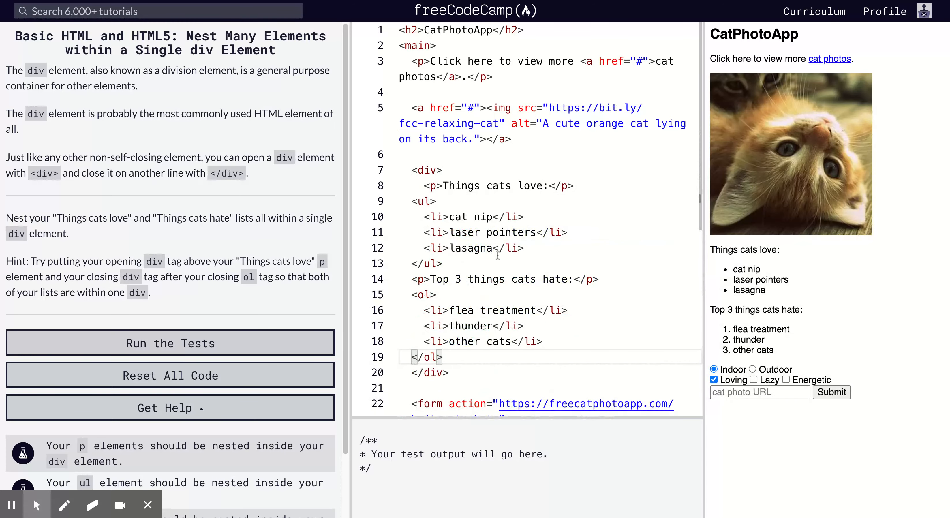
scroll("down", 3)
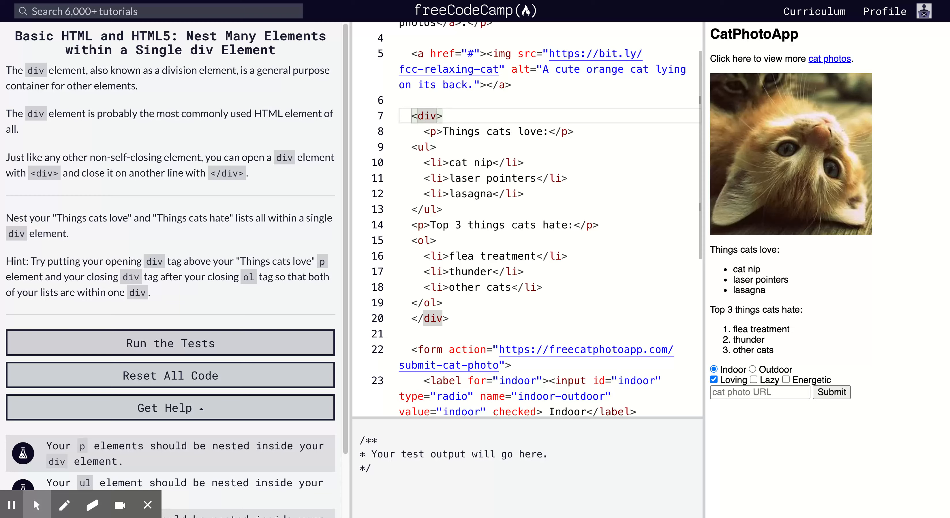
mouse_move(532, 165)
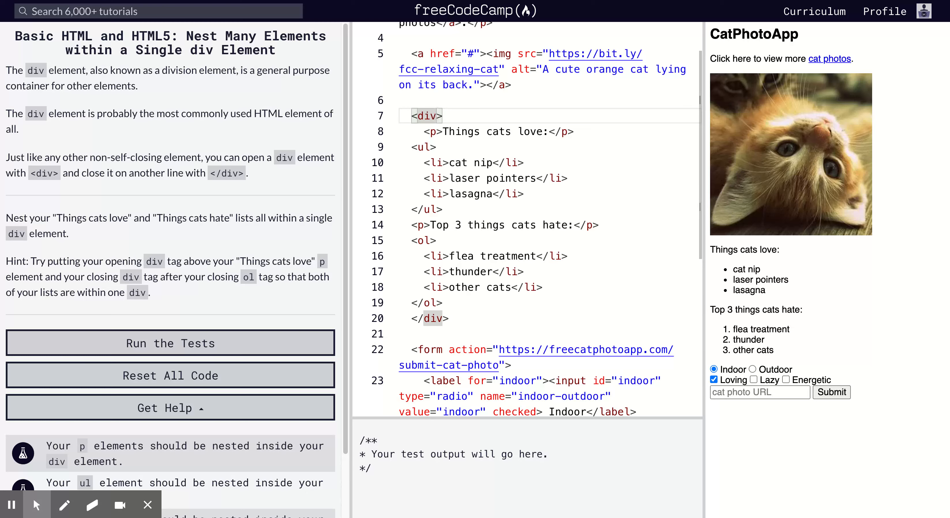
mouse_move(478, 253)
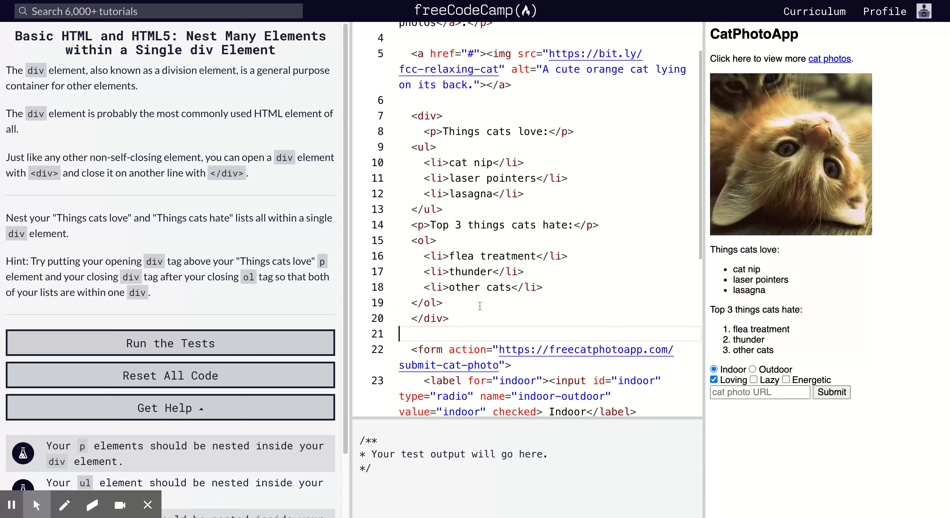
mouse_move(428, 132)
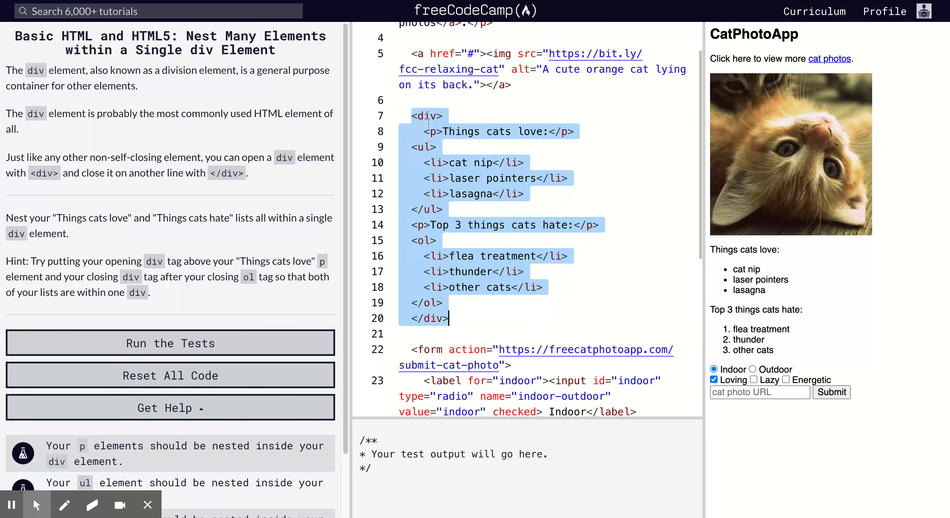
left_click(427, 116)
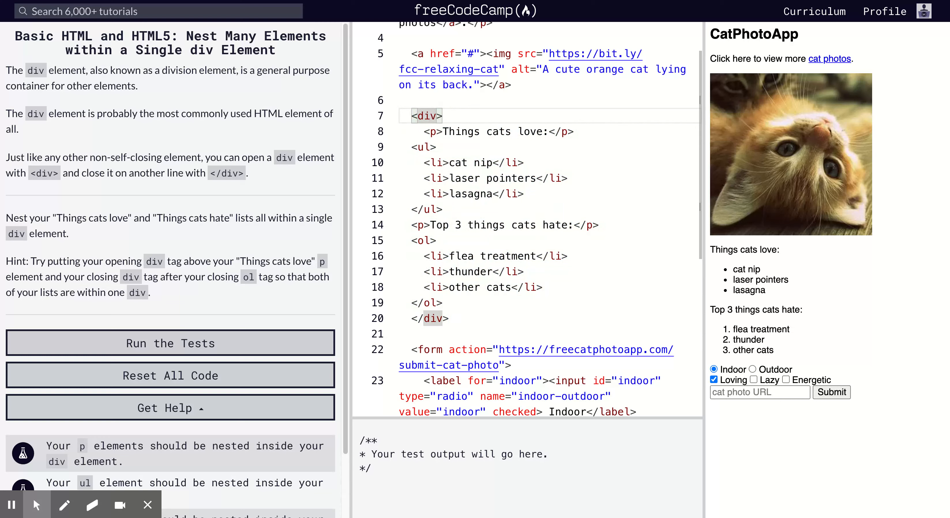
left_click(448, 318)
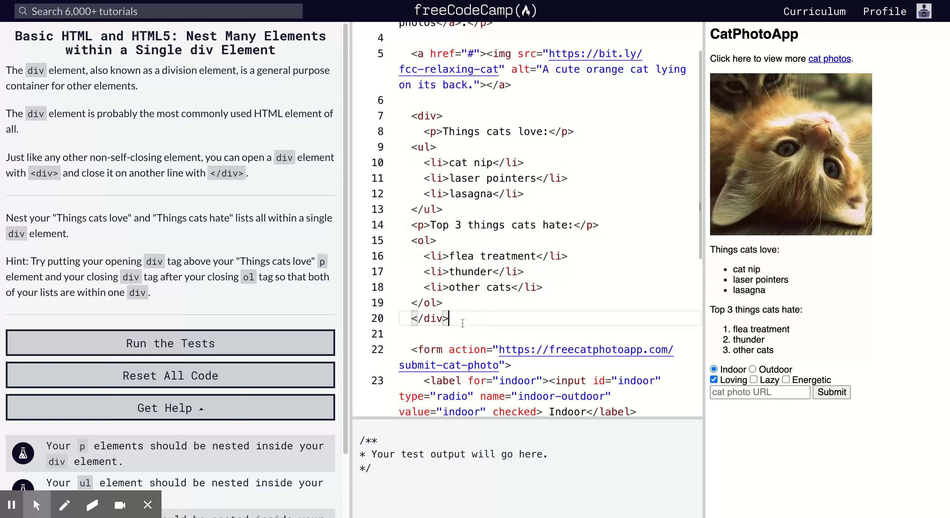